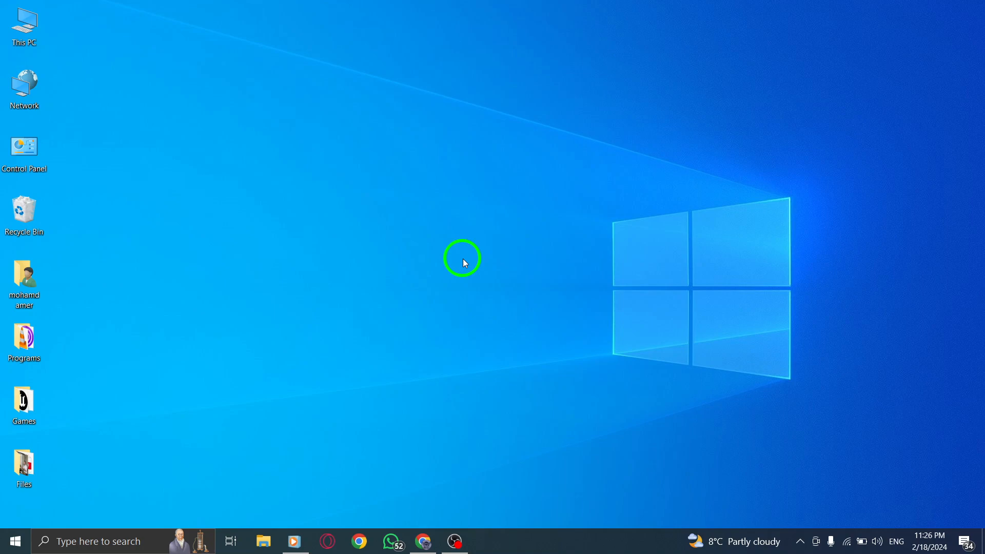
mouse_move(447, 493)
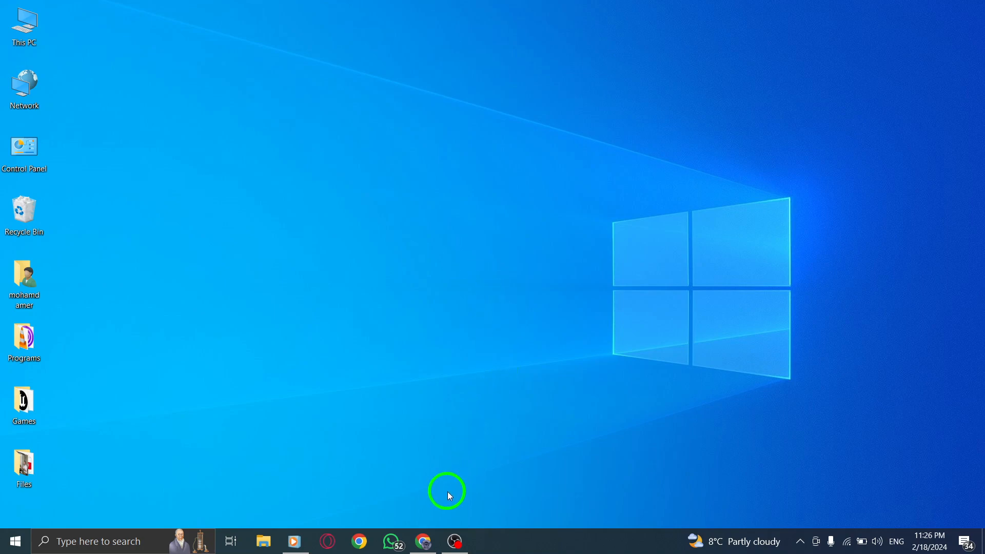
Bring the Chrome window with the X home feed to the front.
left_click(423, 540)
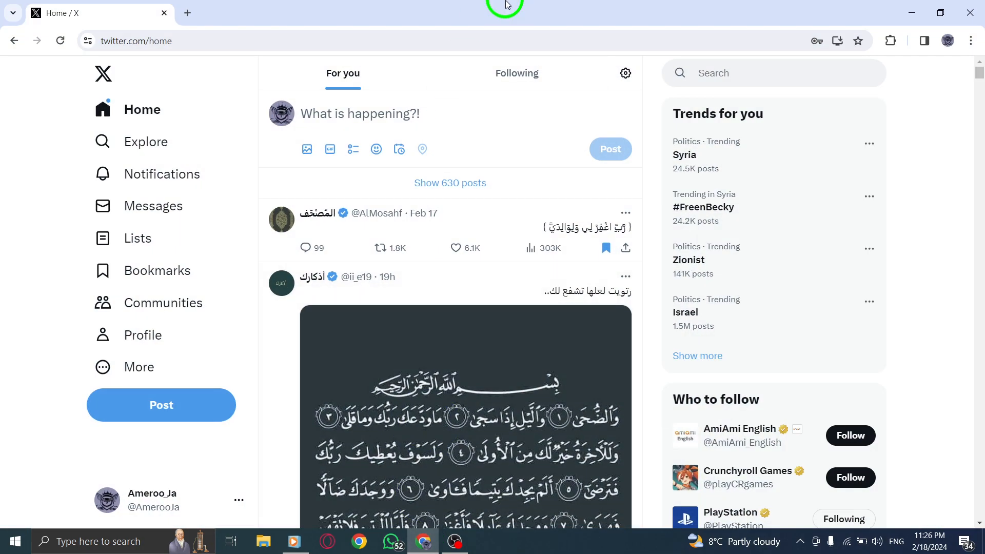
mouse_move(516, 73)
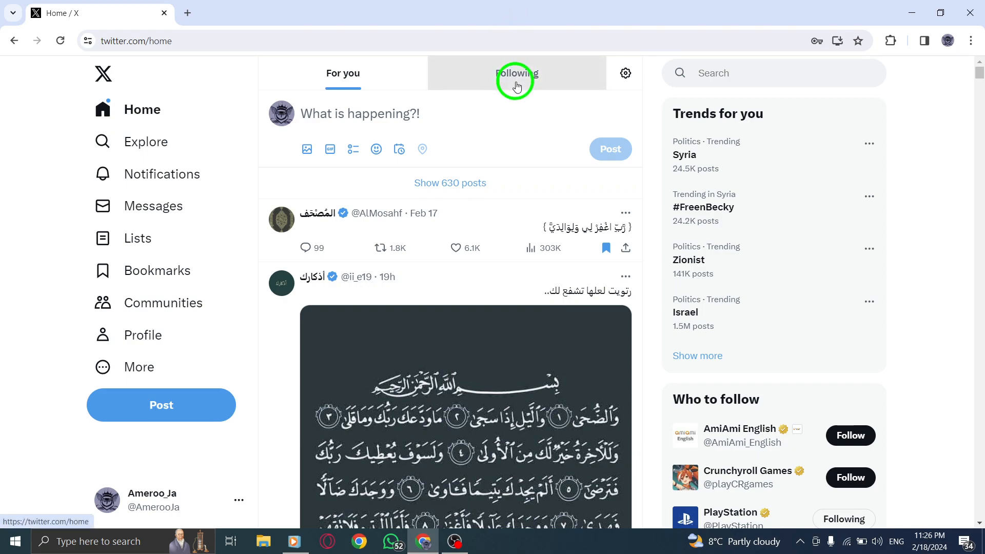
mouse_move(869, 121)
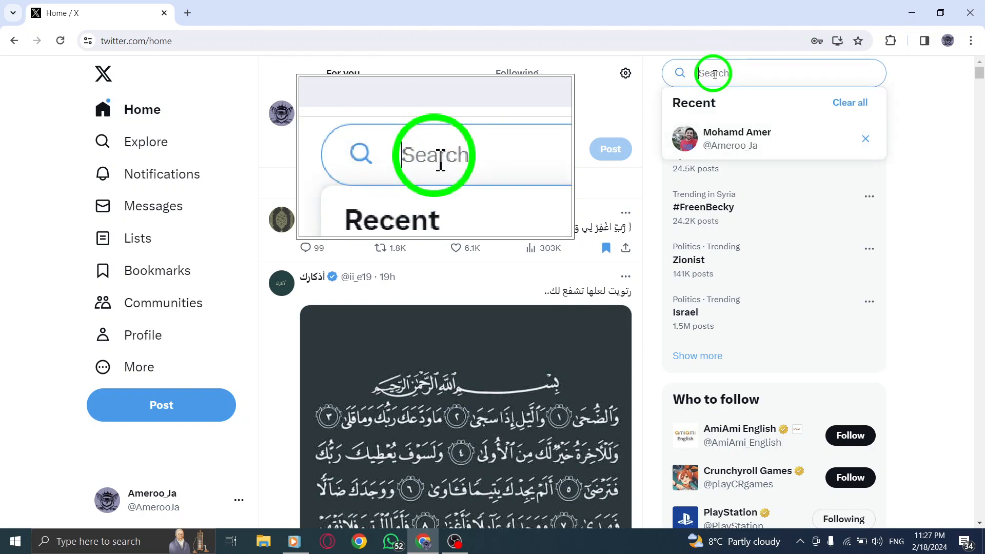
Search X for 'syria'.
type("s")
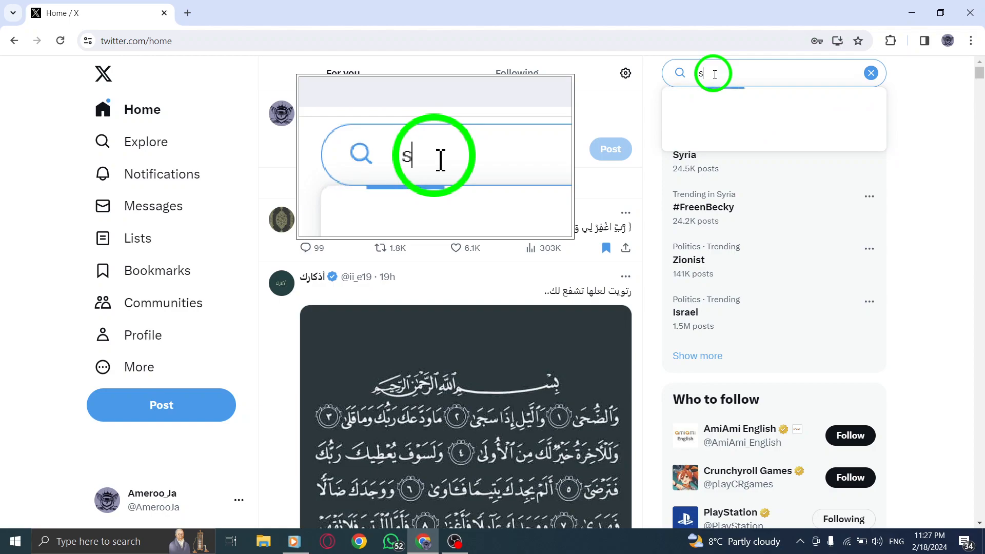
type("yria")
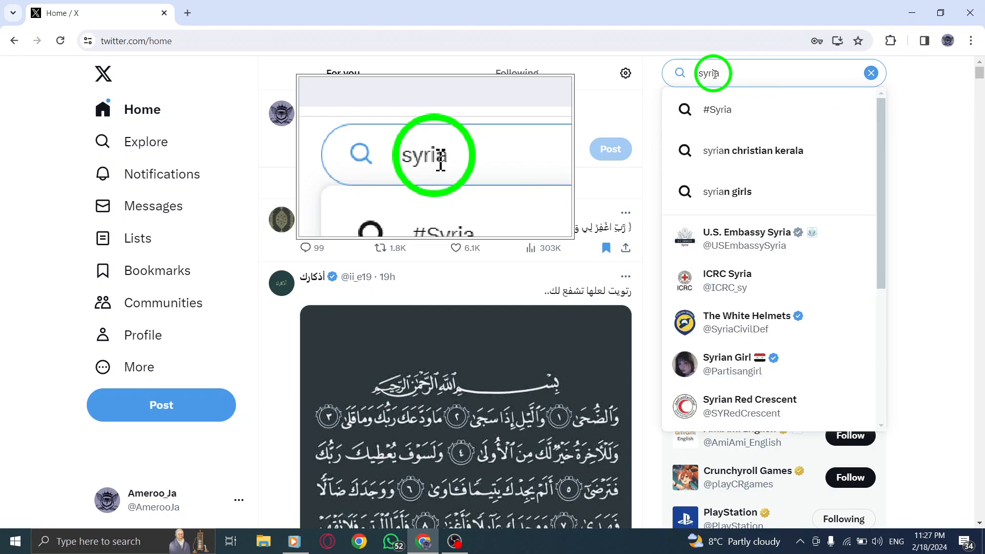
key("Return")
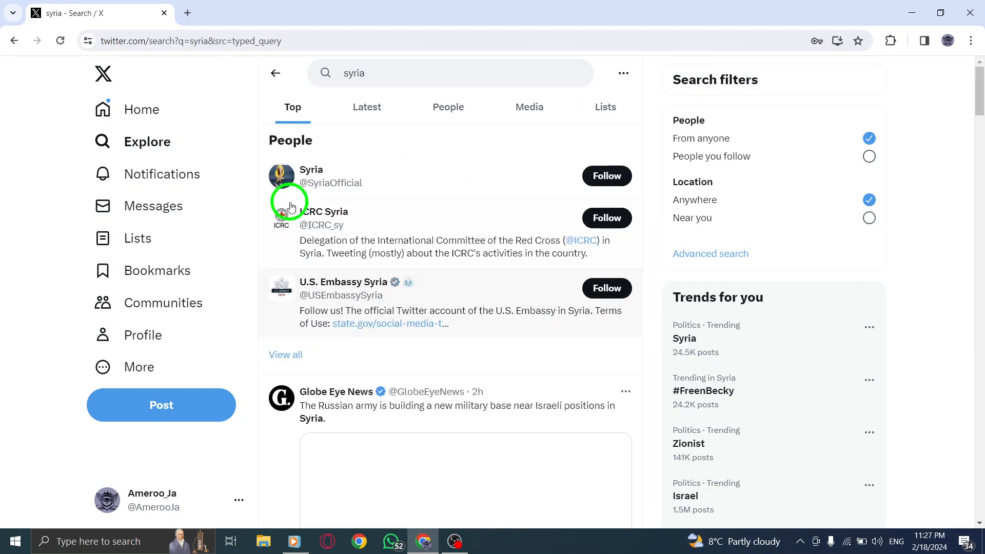
mouse_move(450, 199)
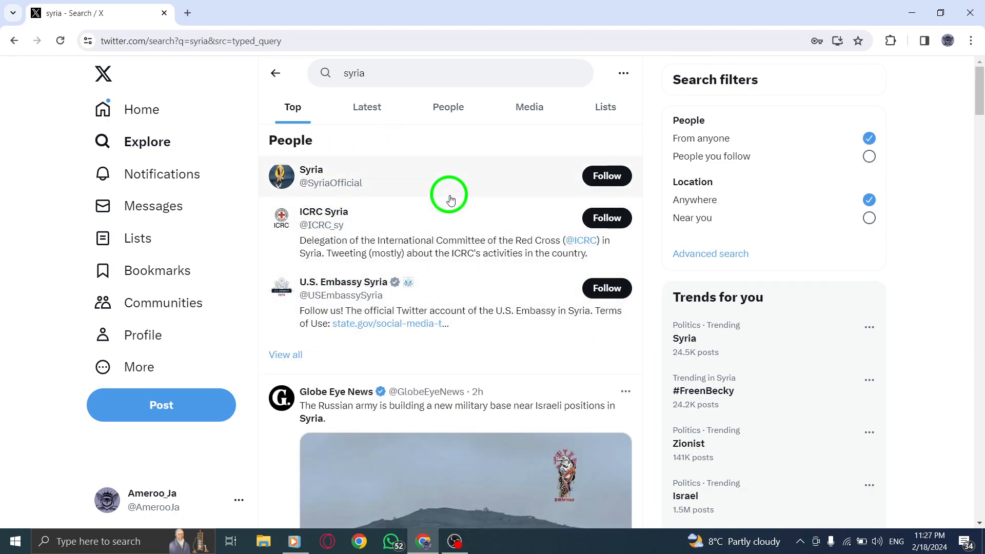
Scroll through the syria people and top tweets, then minimize the browser.
scroll("down", 3)
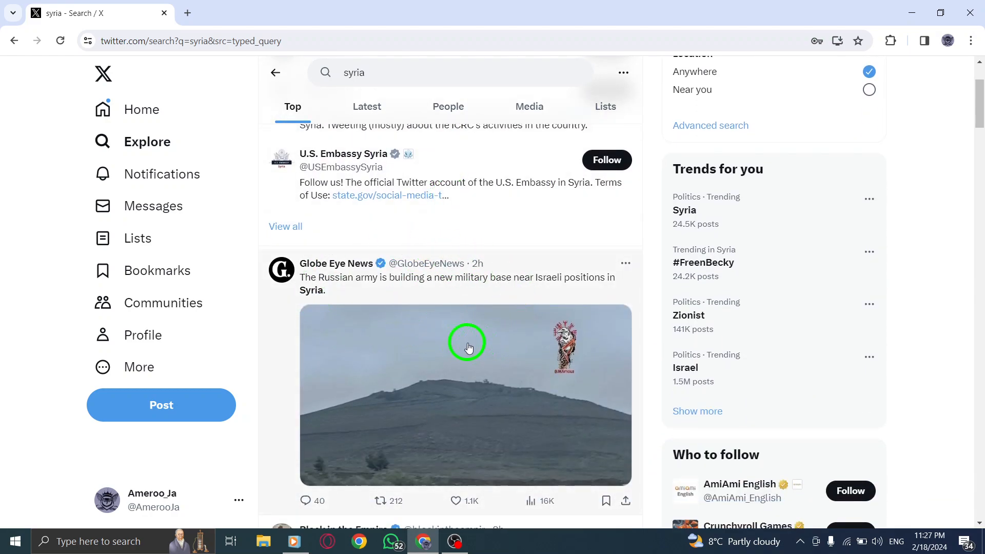
mouse_move(451, 326)
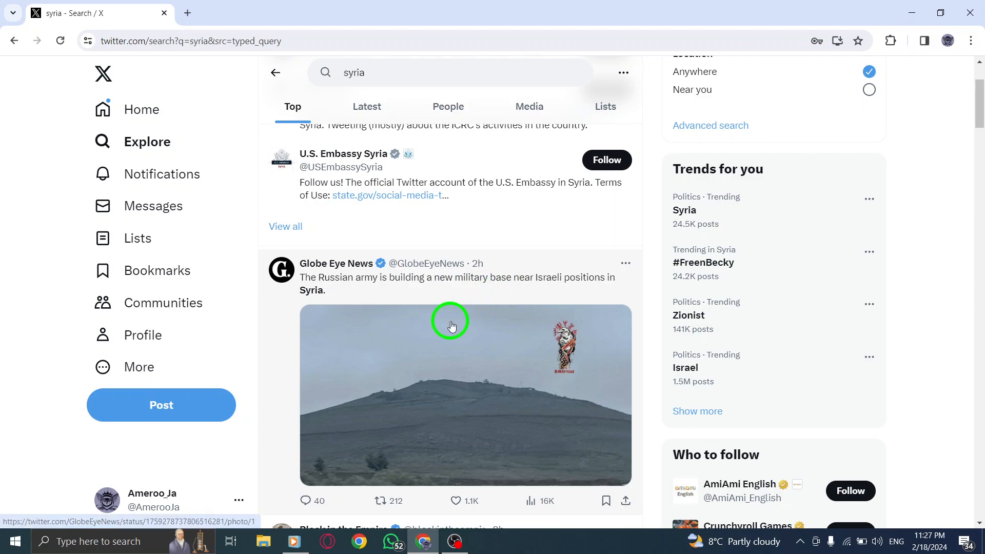
scroll("down", 3)
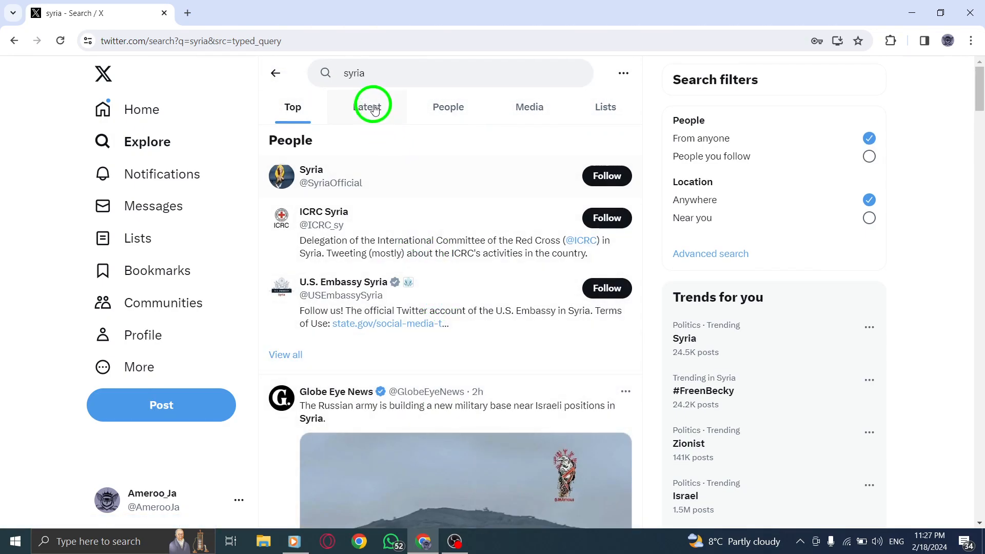
left_click(142, 109)
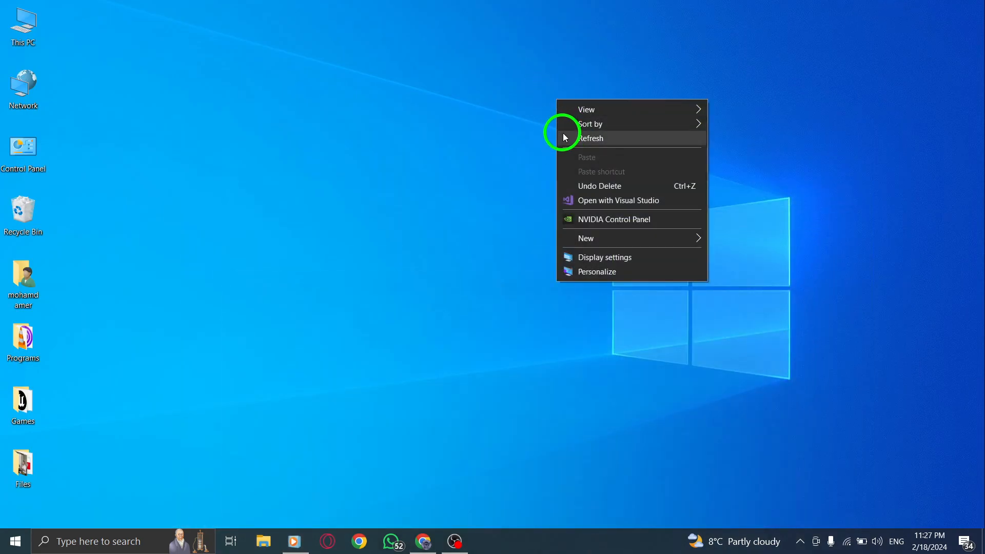
left_click(590, 138)
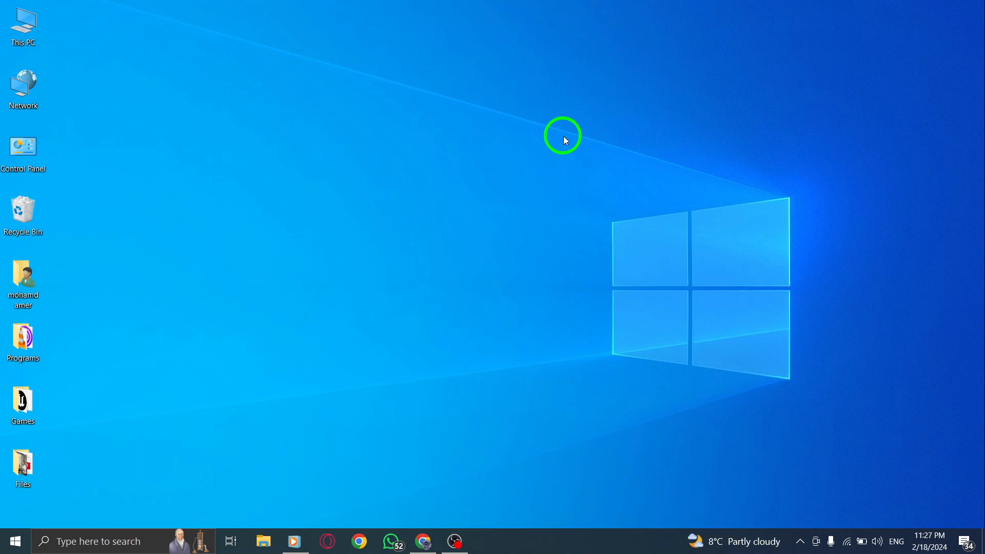
mouse_move(521, 210)
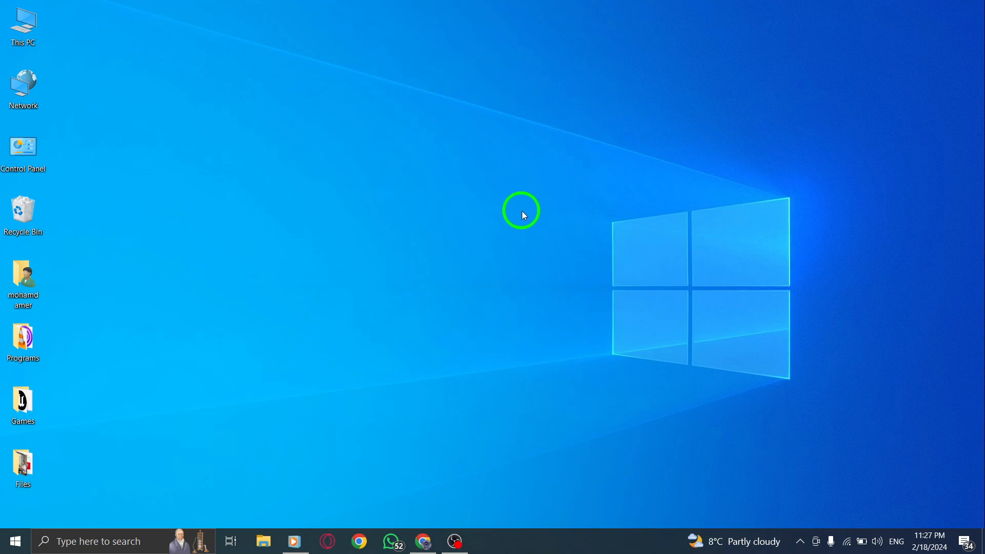